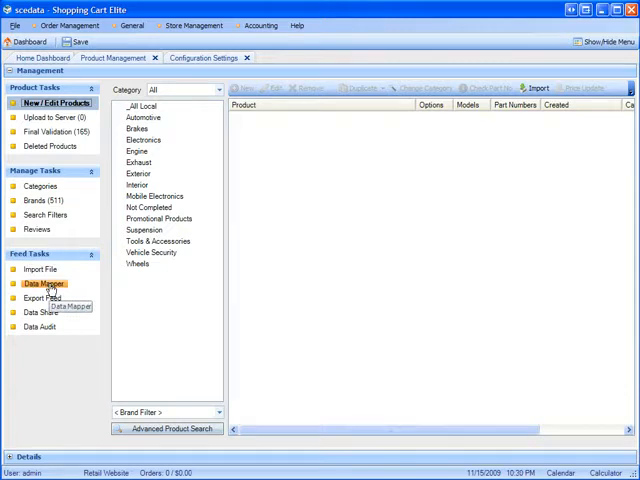
# Launch the Data Mapper from Feed Tasks to map a product feed
pyautogui.click(44, 284)
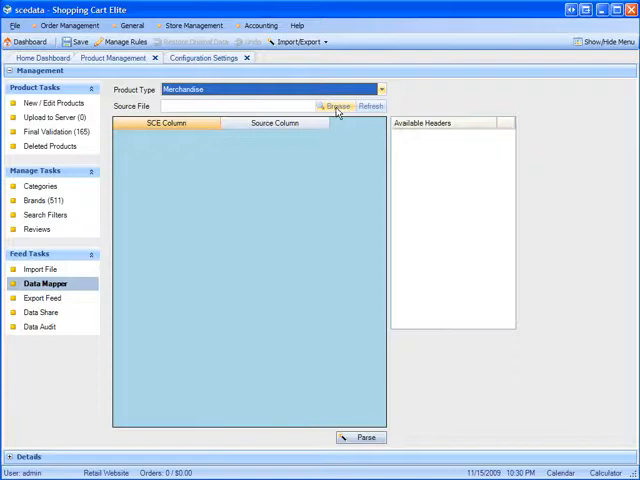
# Load the source CSV file and review its column mapping to product fields
pyautogui.click(336, 106)
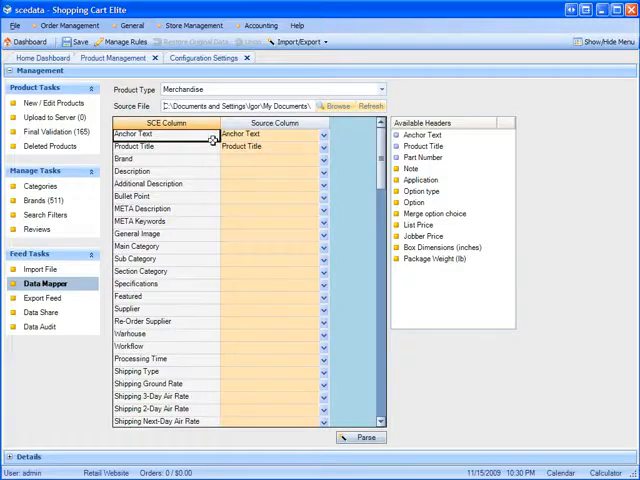
pyautogui.scroll(-3)
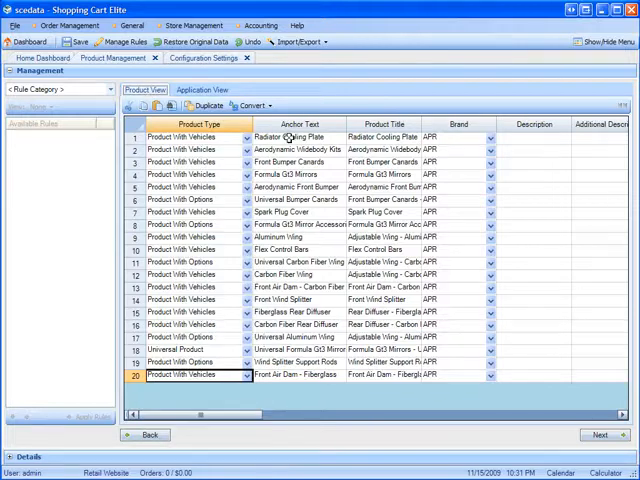
# Switch the imported items from Product View to Application View
pyautogui.hscroll(3)
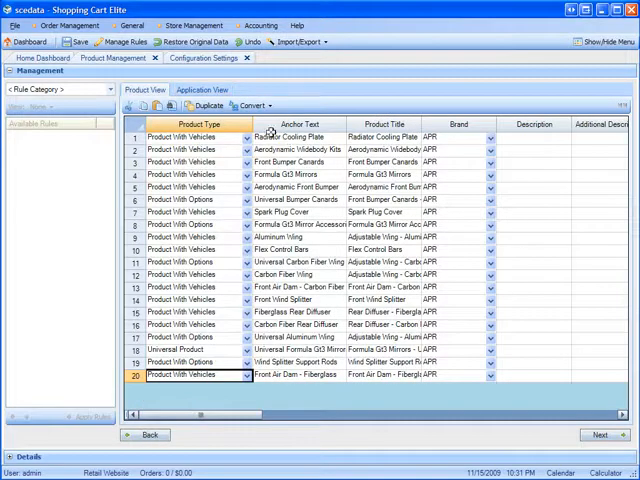
pyautogui.click(202, 90)
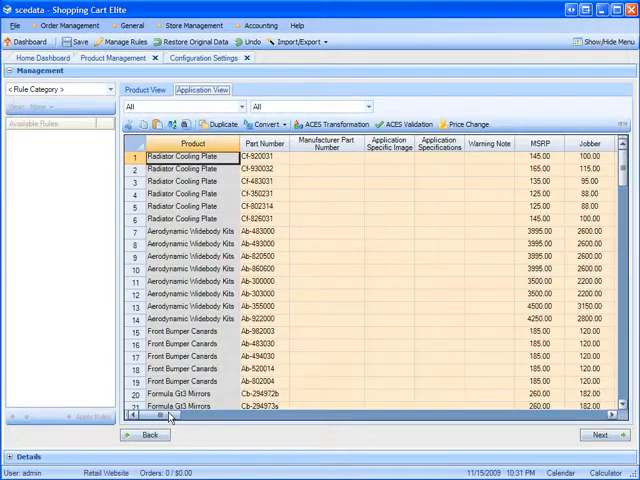
# Select the first Radiator Cooling Plate row and review its application columns
pyautogui.click(262, 156)
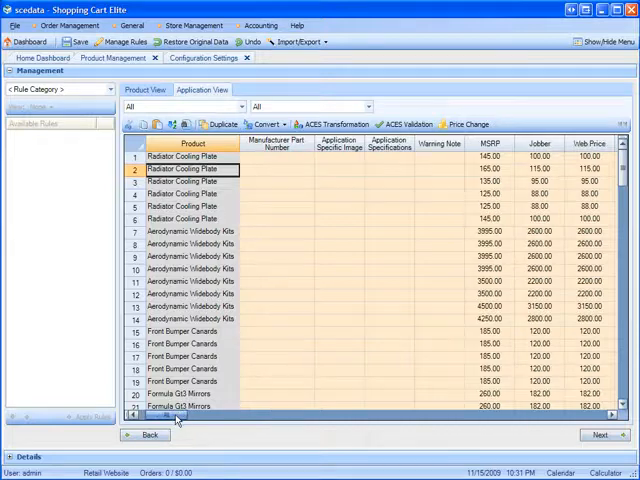
pyautogui.hscroll(3)
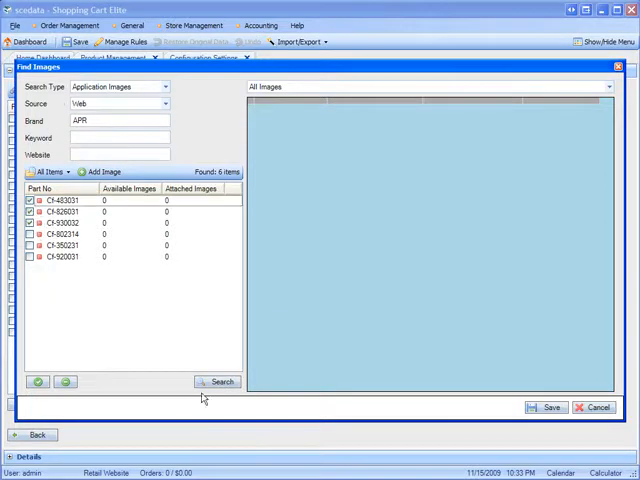
# Search for General Images of the listed parts, dismiss the part number prompt, and save
pyautogui.click(218, 380)
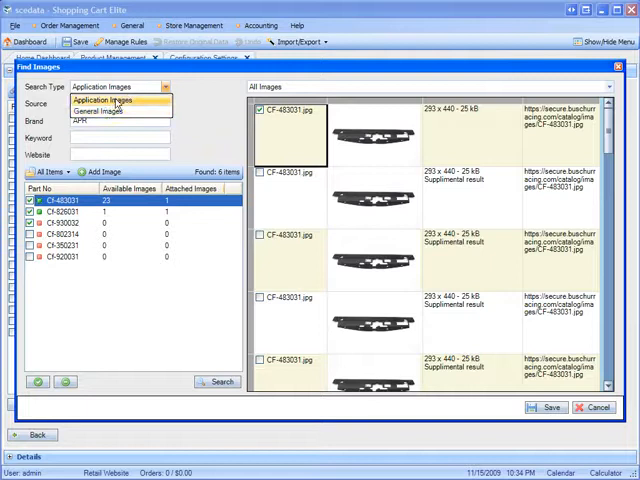
pyautogui.click(104, 112)
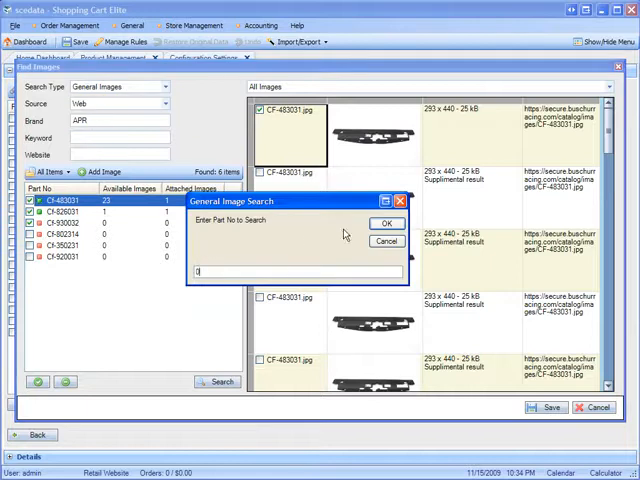
pyautogui.click(388, 222)
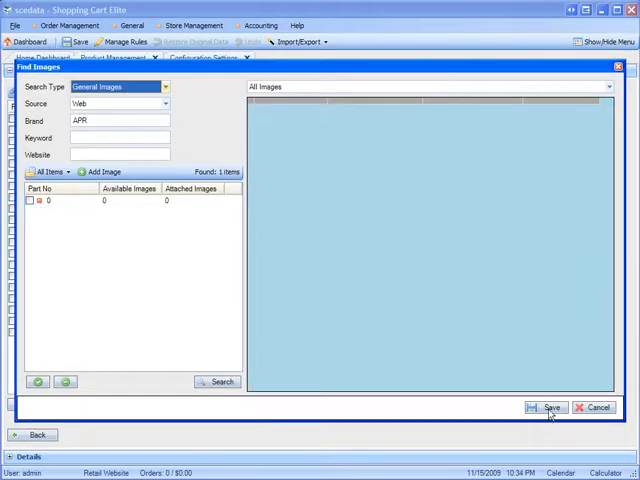
pyautogui.click(596, 408)
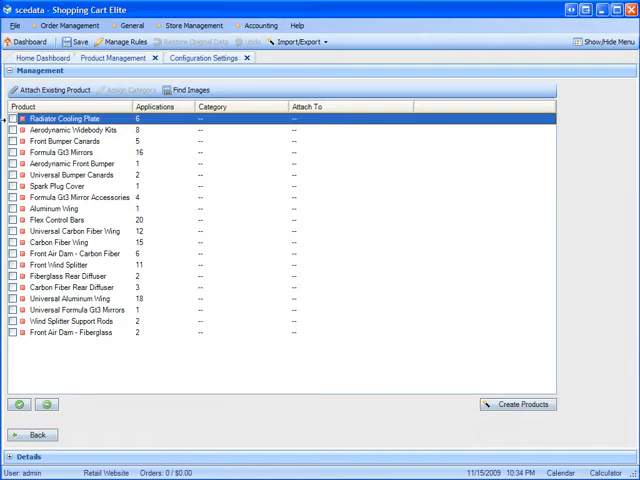